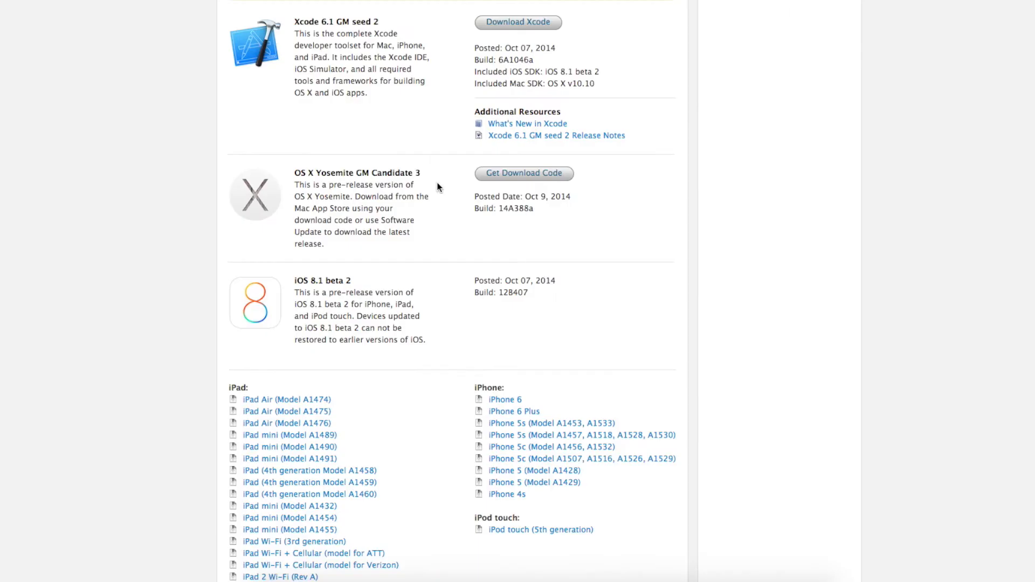
mouse_move(440, 187)
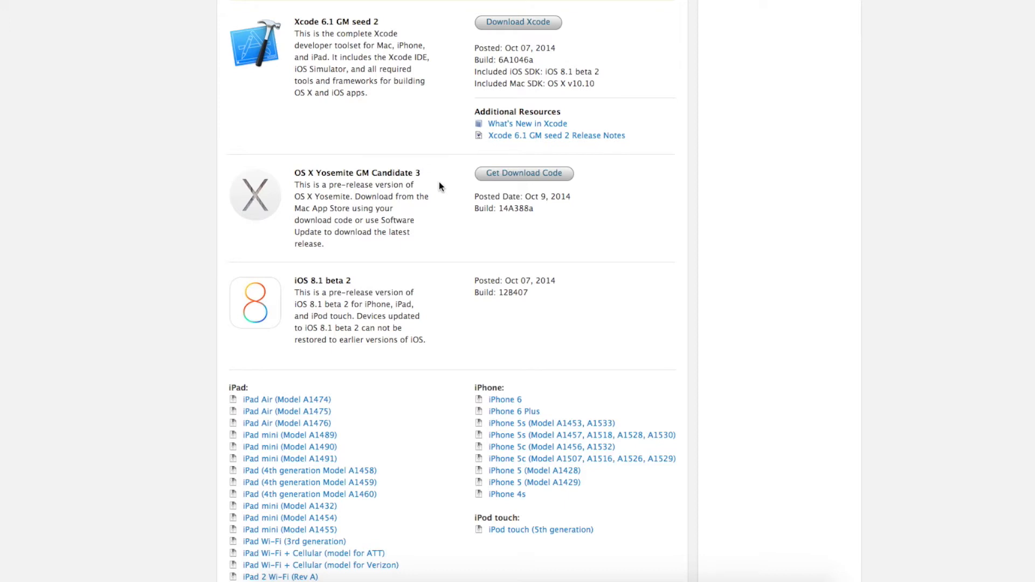
Navigate from the Apple developer page to the iModZone Downloads home page
double_click(392, 173)
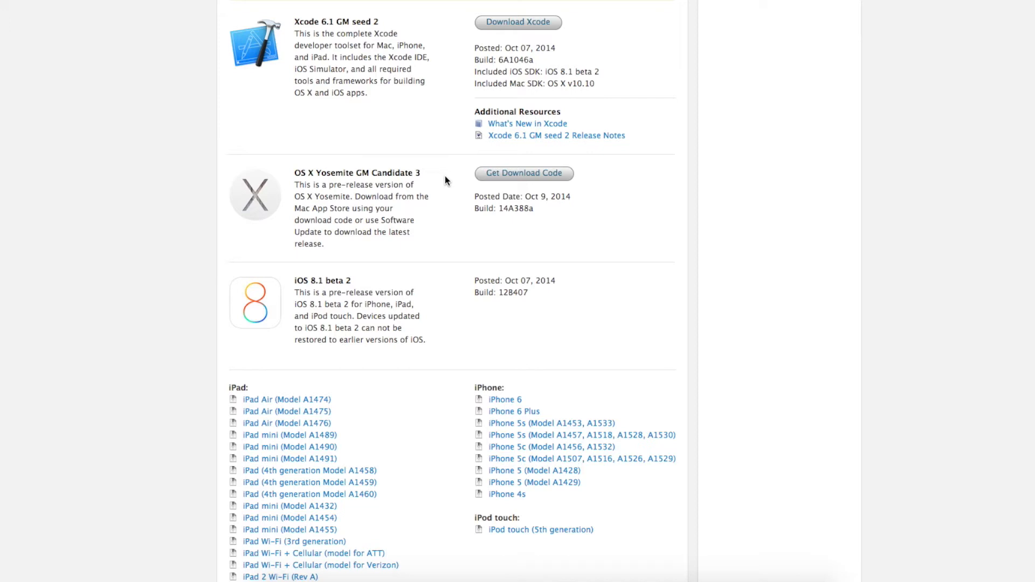
mouse_move(450, 180)
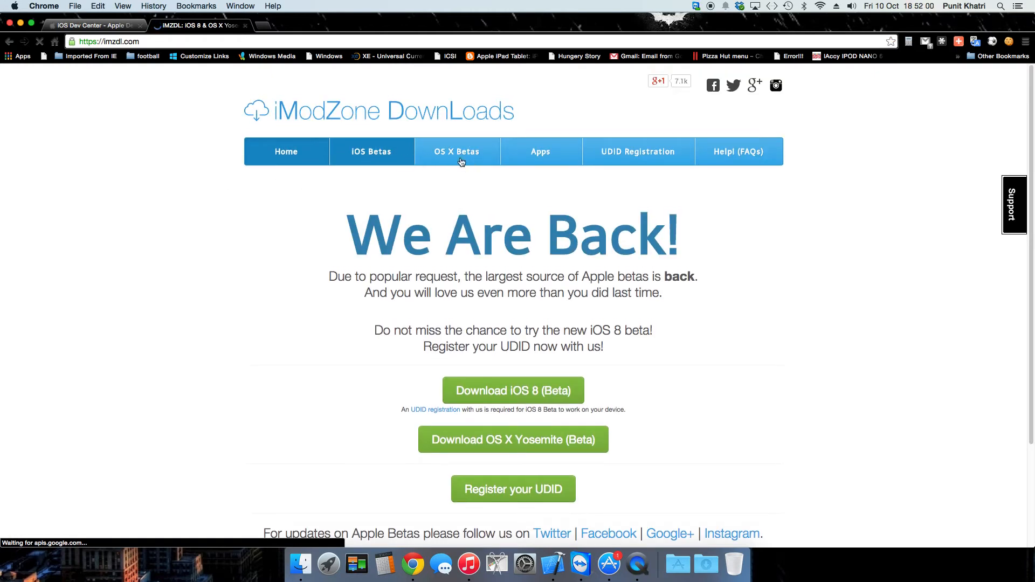
Go to the OS X Betas page listing Yosemite GM Candidate and preview downloads
left_click(456, 151)
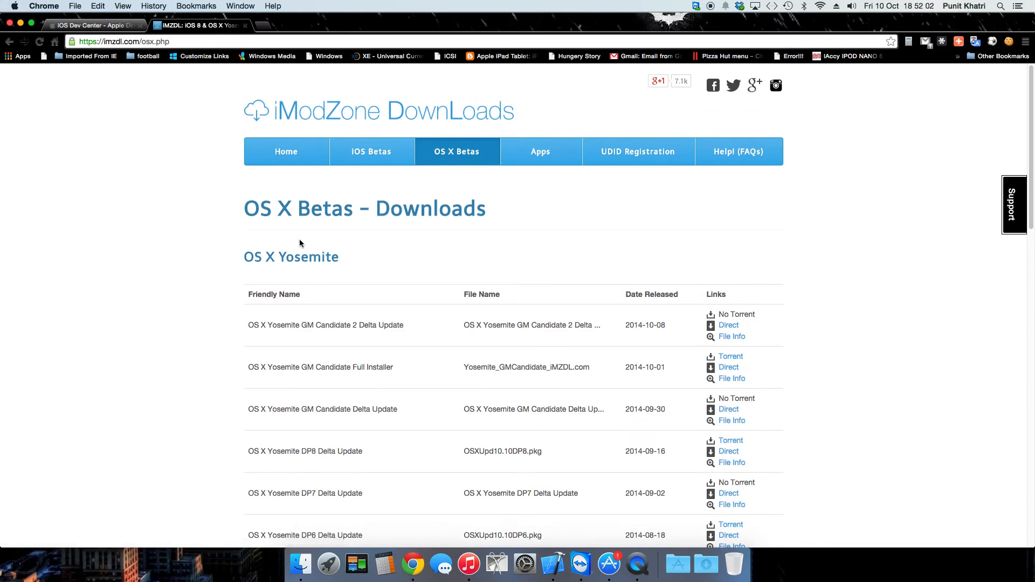
mouse_move(229, 338)
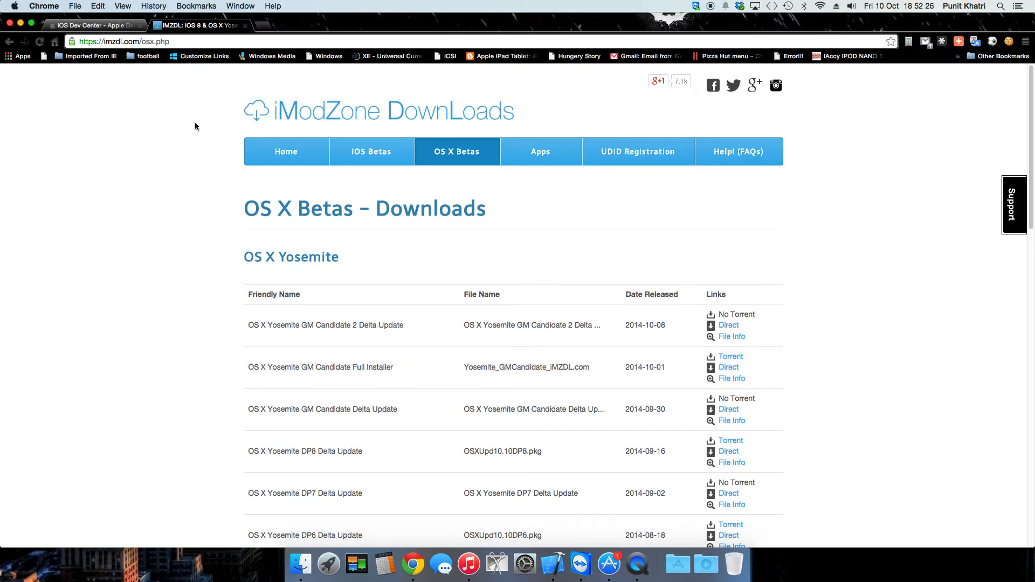
Return to the Apple developer downloads page showing Yosemite GM Candidate 3, build 14A388a
left_click(93, 25)
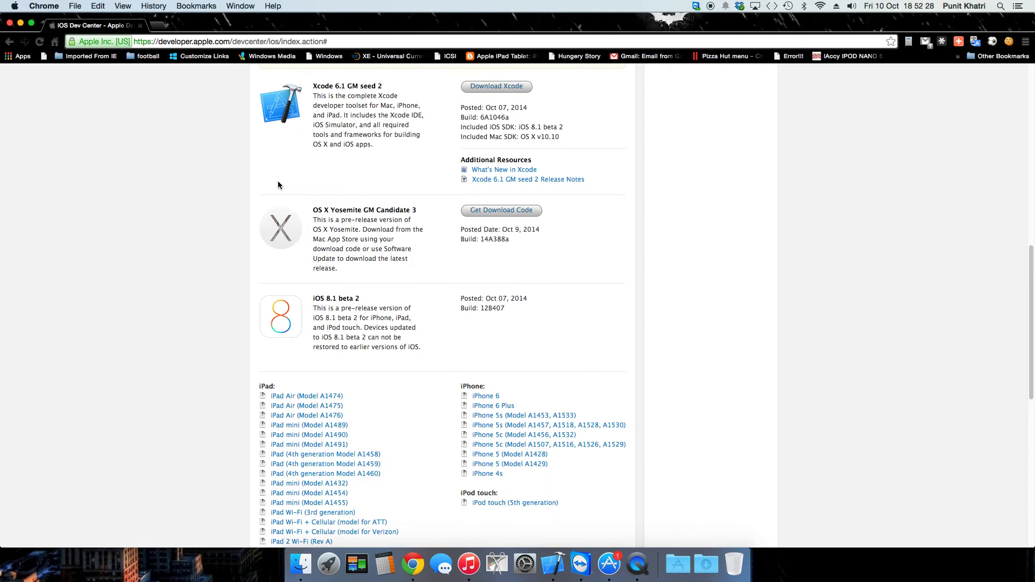
mouse_move(310, 214)
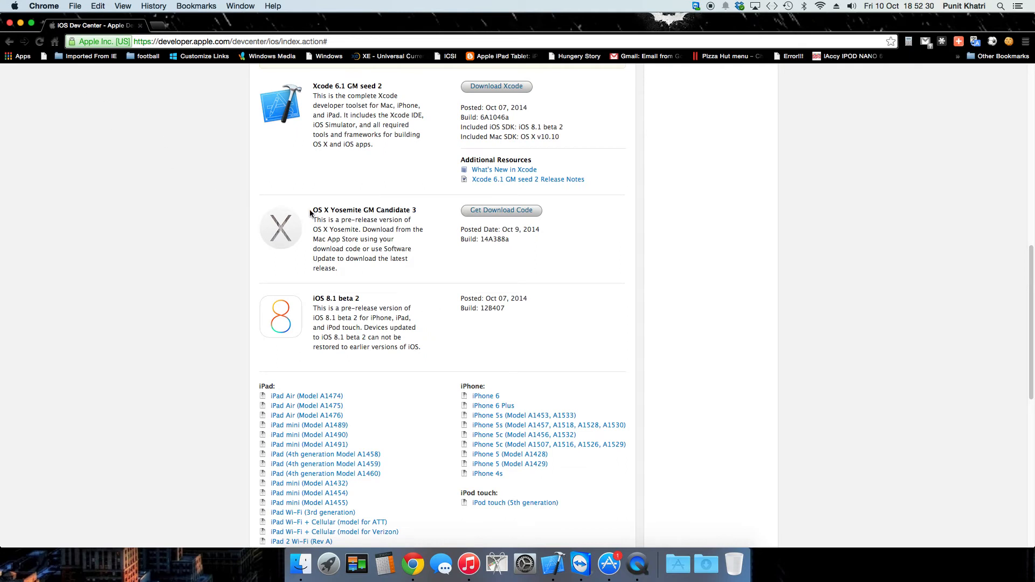
mouse_move(440, 251)
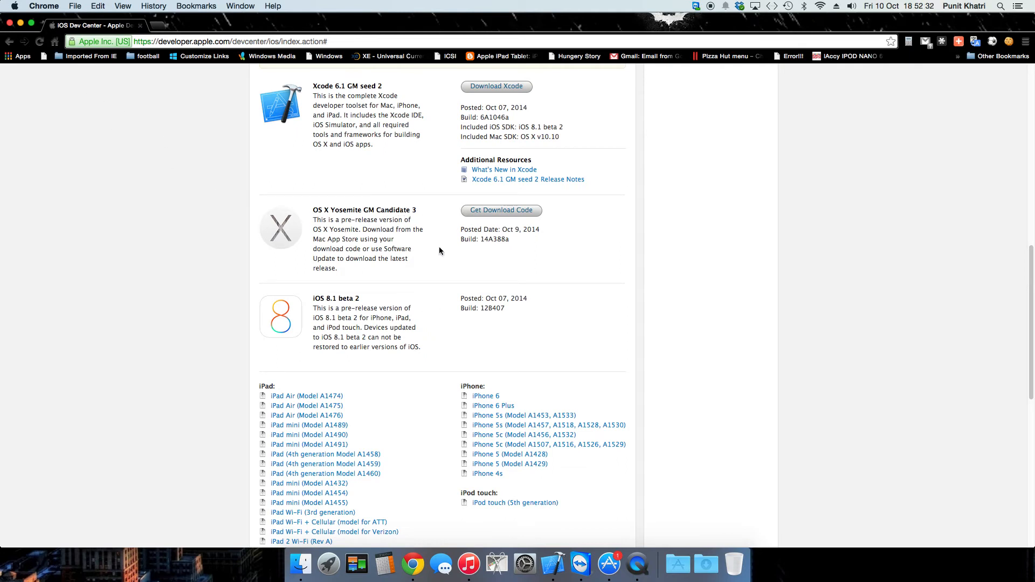
mouse_move(504, 277)
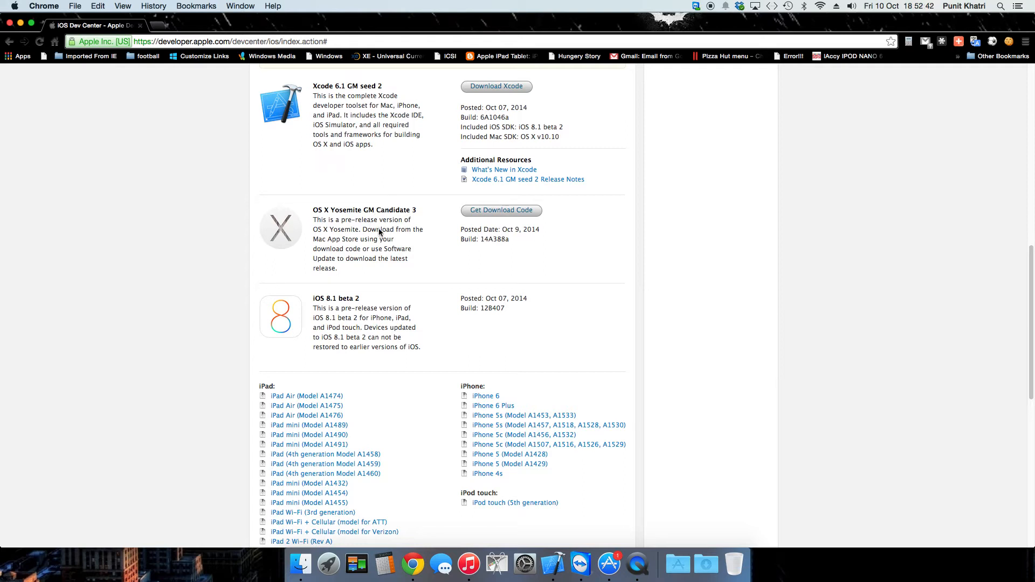
mouse_move(499, 327)
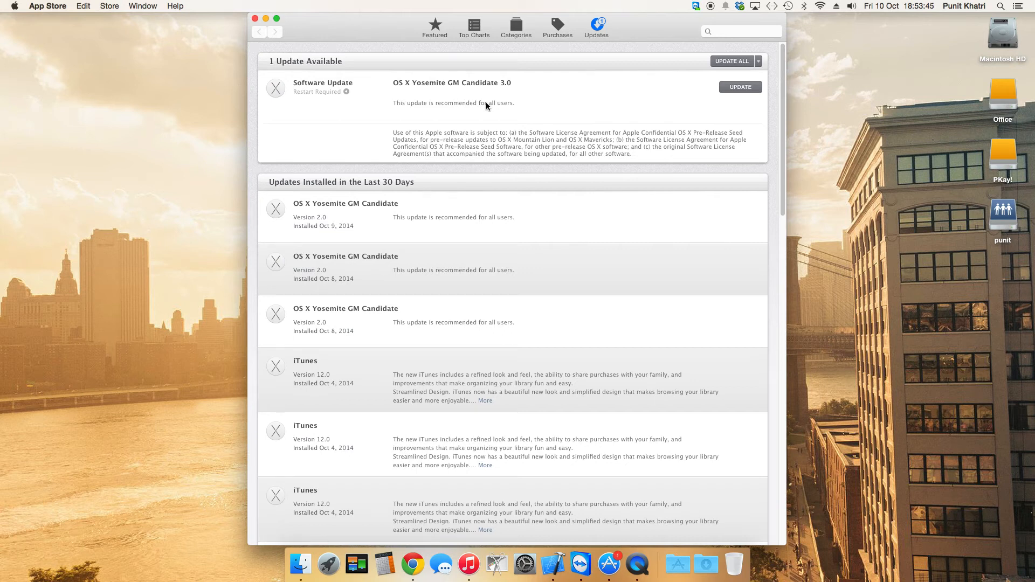
mouse_move(402, 95)
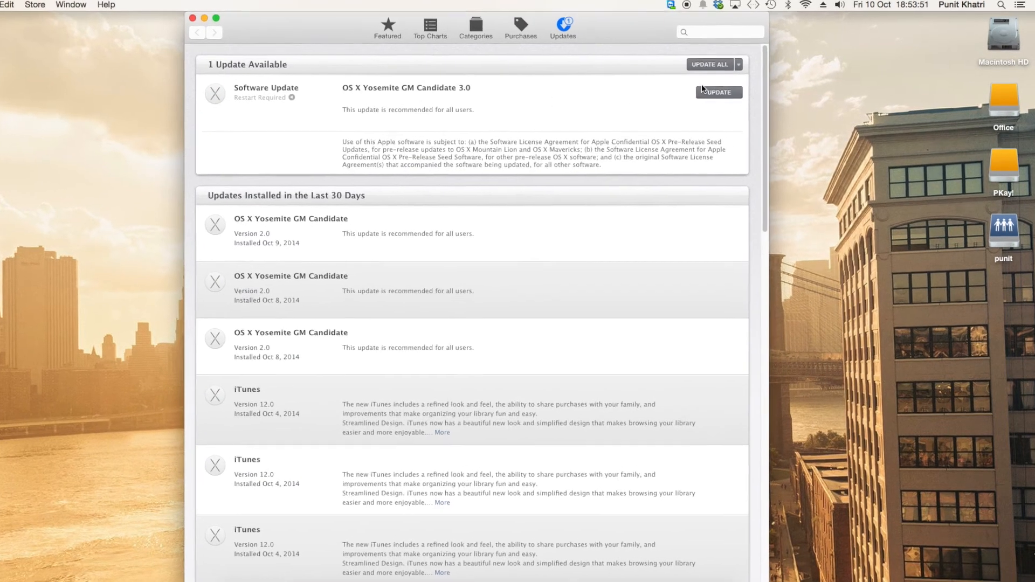
Start installing the OS X Yosemite GM Candidate 3.0 update from the Updates list
left_click(719, 93)
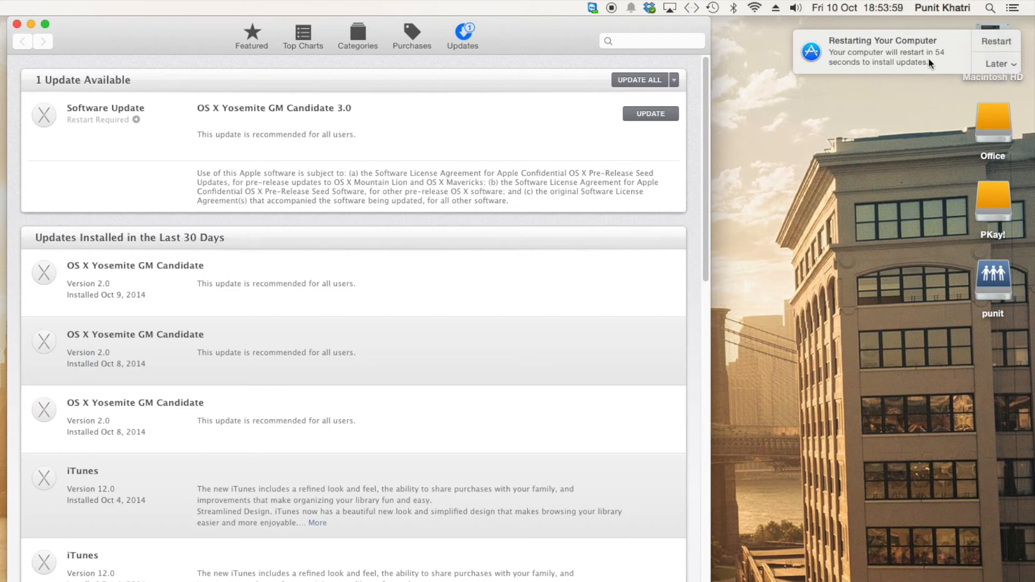
mouse_move(888, 47)
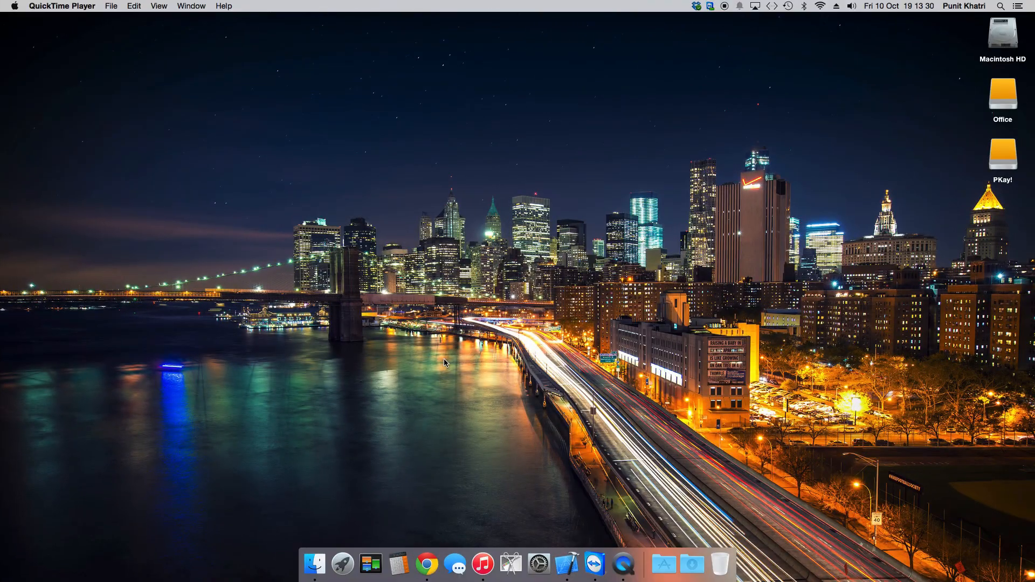
mouse_move(26, 17)
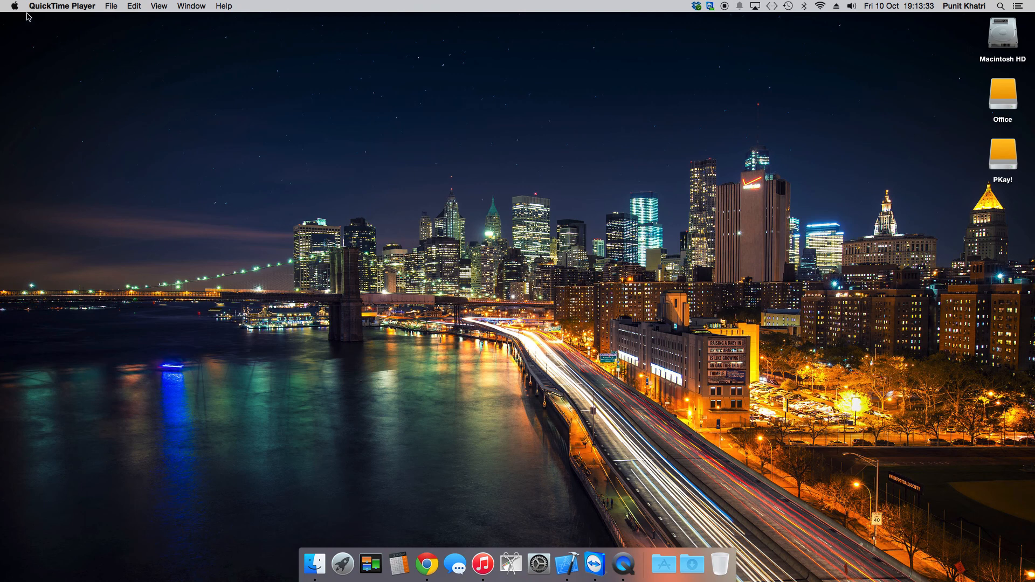
mouse_move(58, 46)
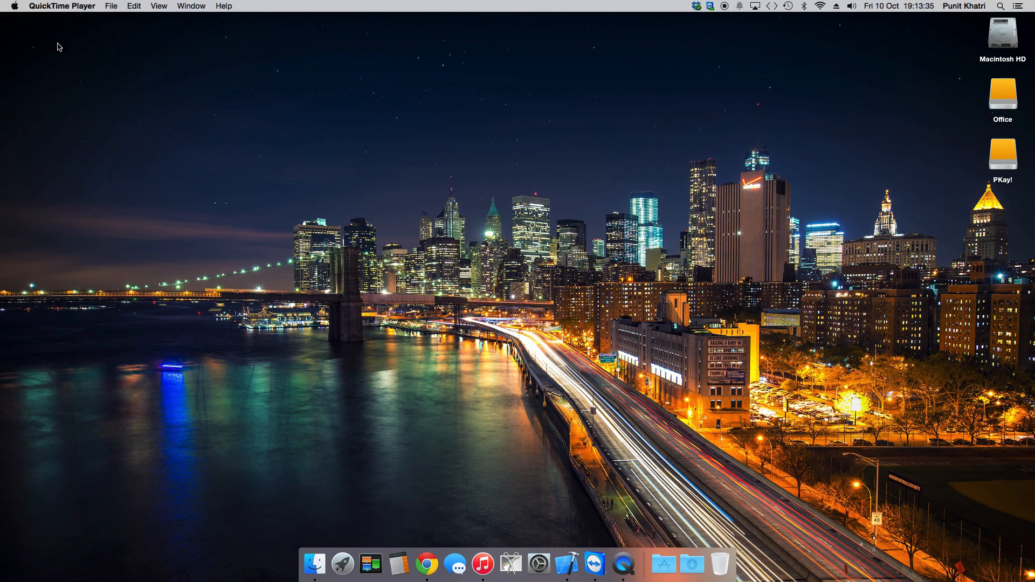
left_click(14, 5)
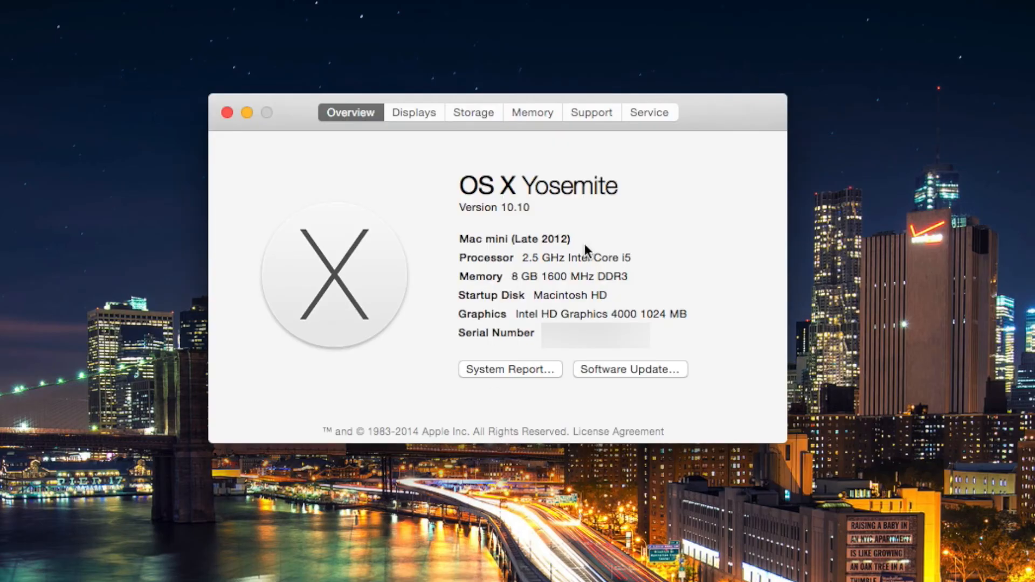
mouse_move(485, 211)
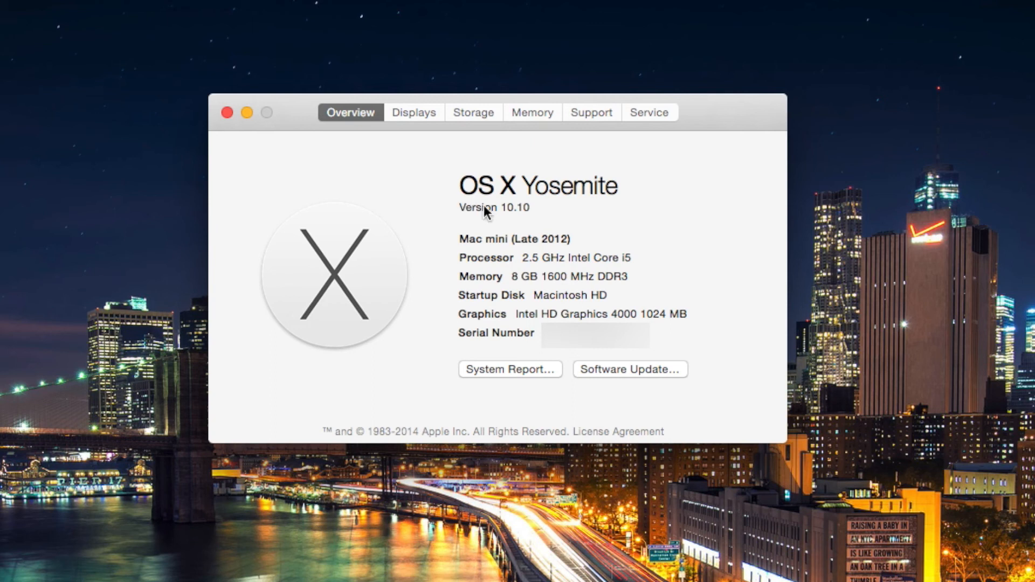
mouse_move(625, 193)
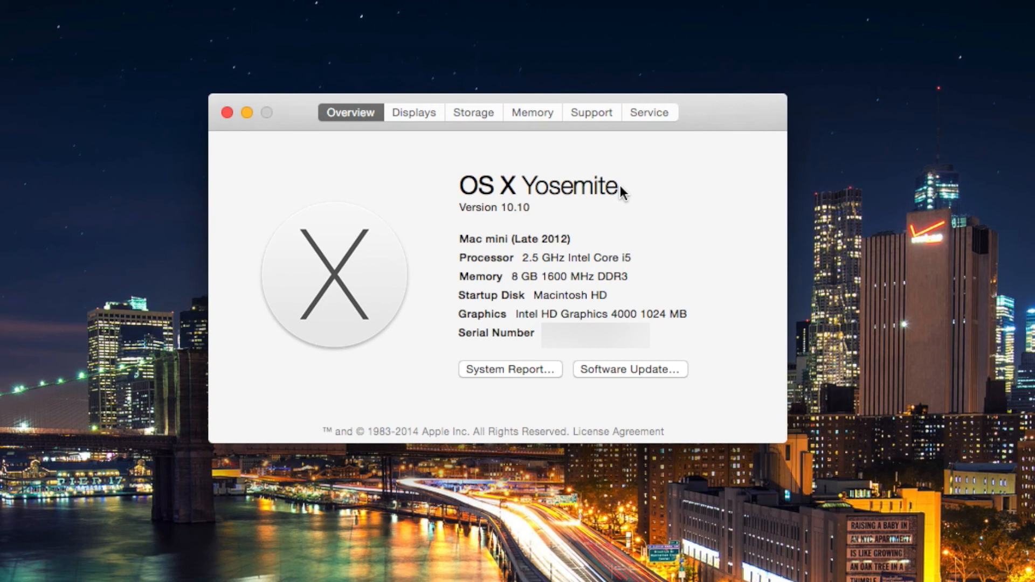
mouse_move(640, 205)
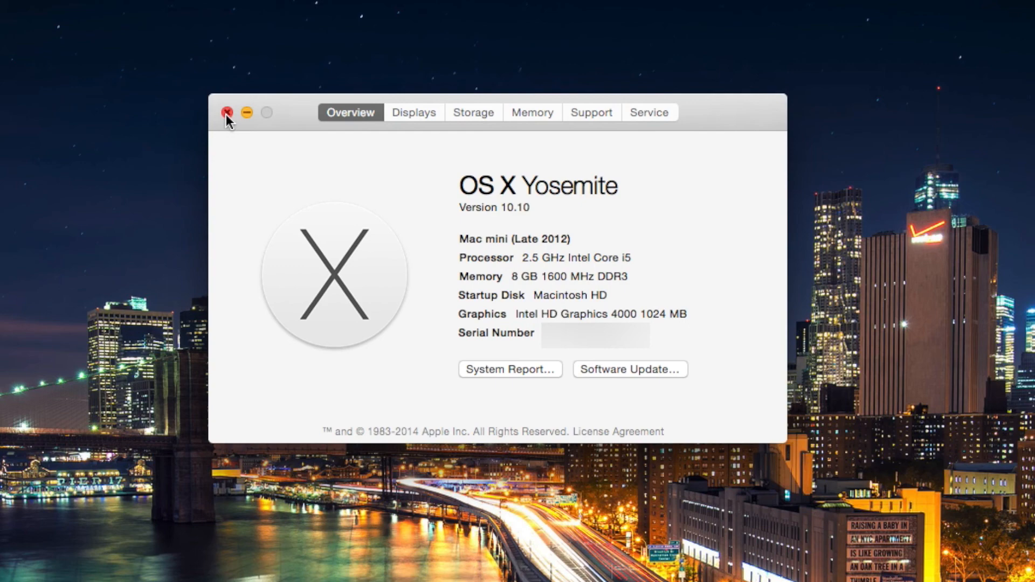
left_click(229, 112)
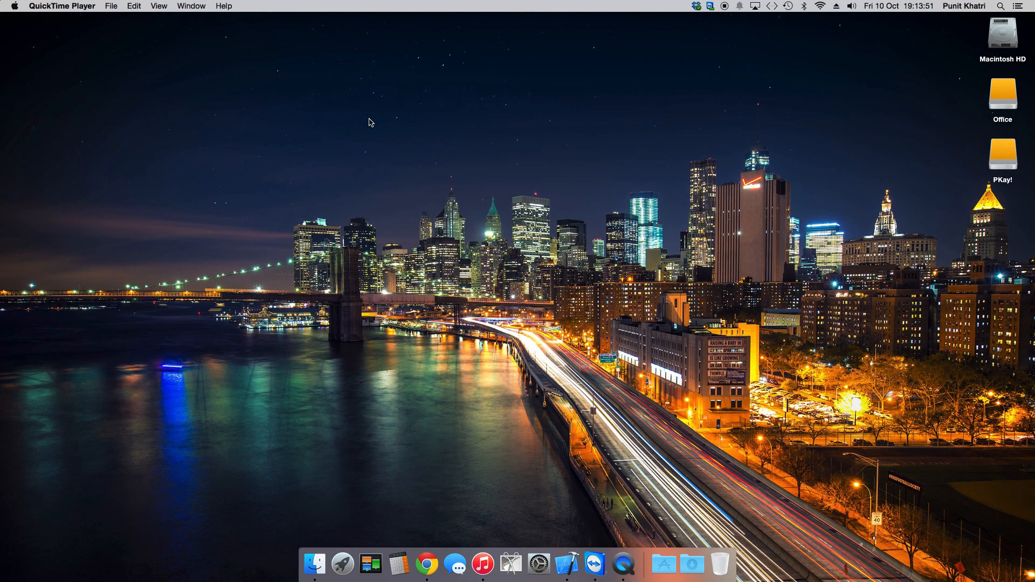